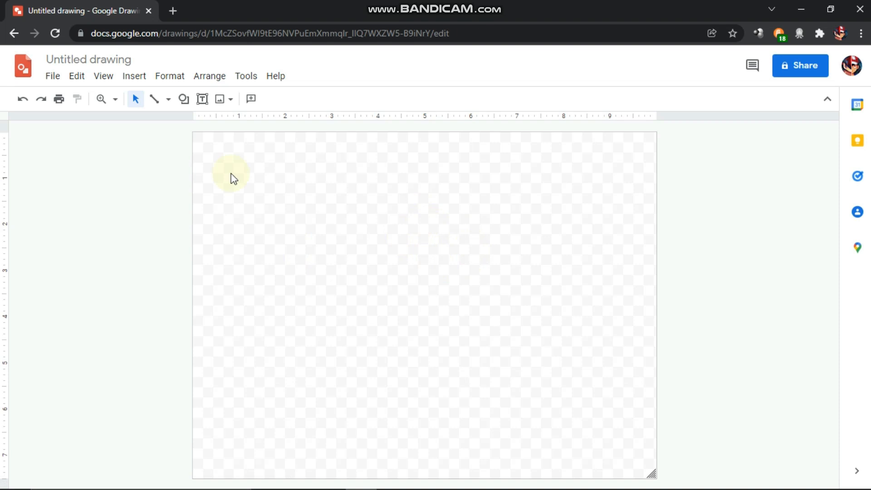
{"action": "mouse_move", "coordinate": [755, 172]}
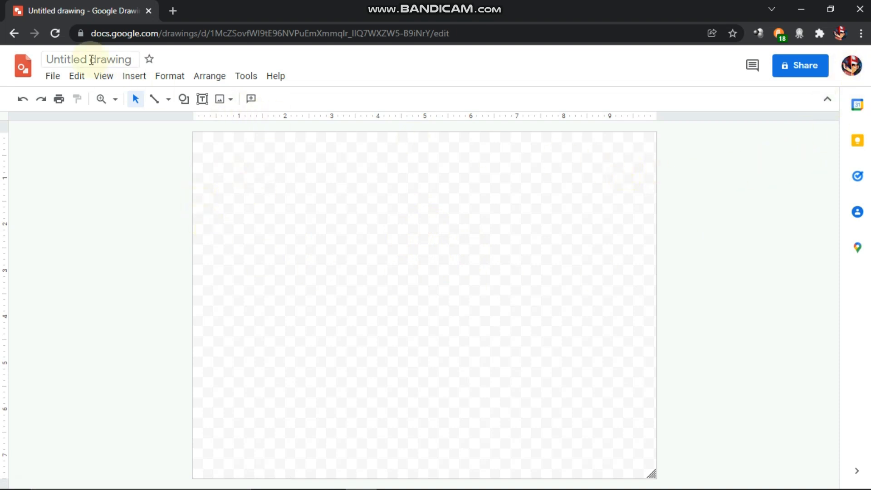
Rename the untitled drawing to 'custom'
{"action": "left_click", "coordinate": [89, 60]}
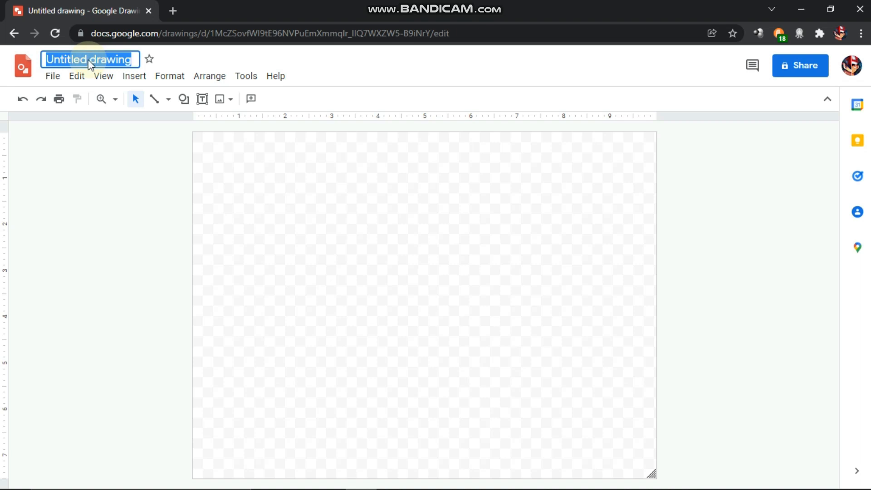
{"action": "type", "text": "custom"}
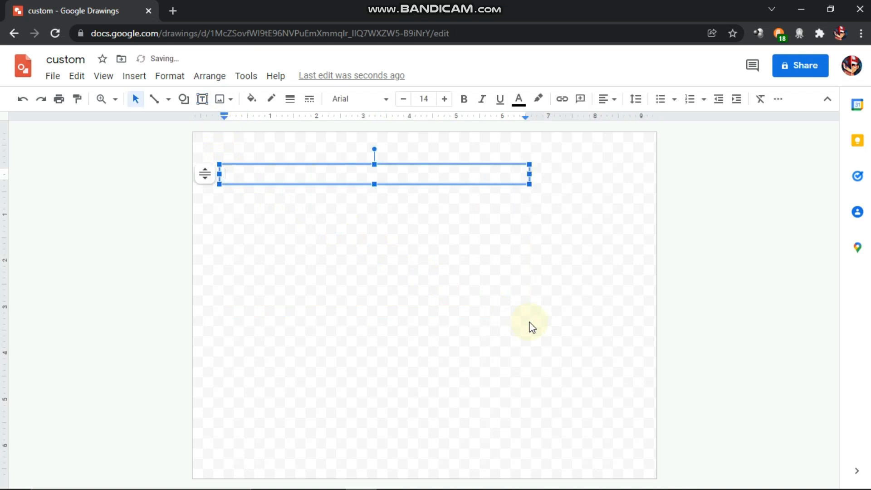
Fill the text box with 'SCRATCH', 'CUSTOM', 'FONTS' on three lines at size 72
{"action": "type", "text": "SCRATCH"}
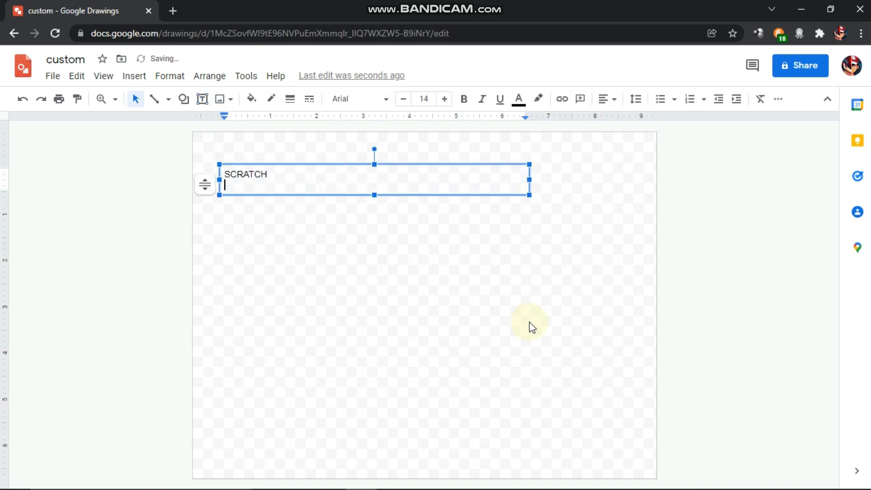
{"action": "type", "text": "c"}
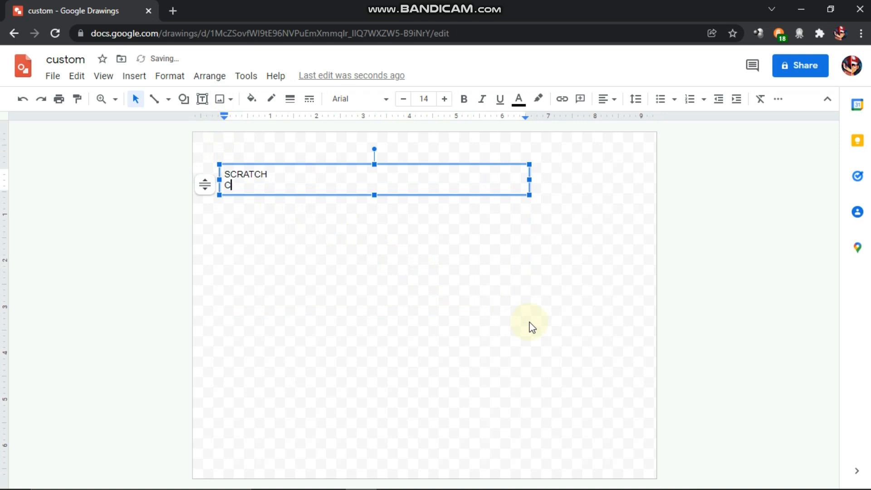
{"action": "type", "text": "USTOM"}
{"action": "type", "text": "FONT"}
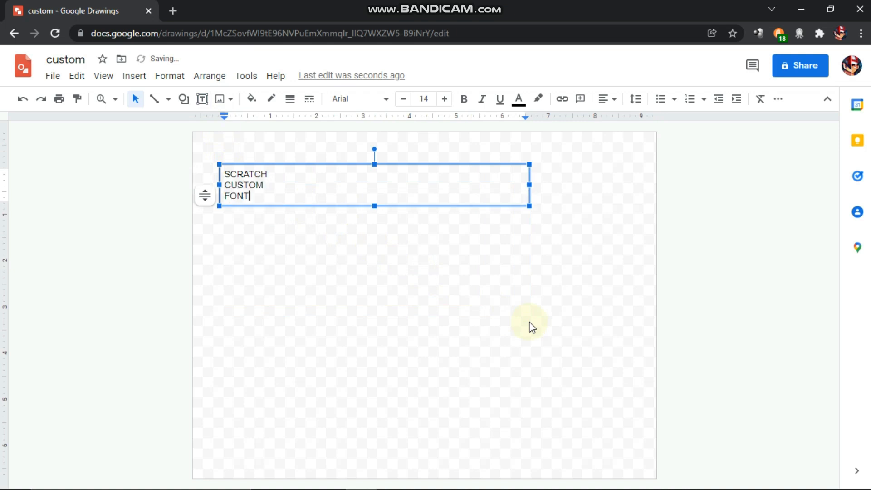
{"action": "type", "text": "S"}
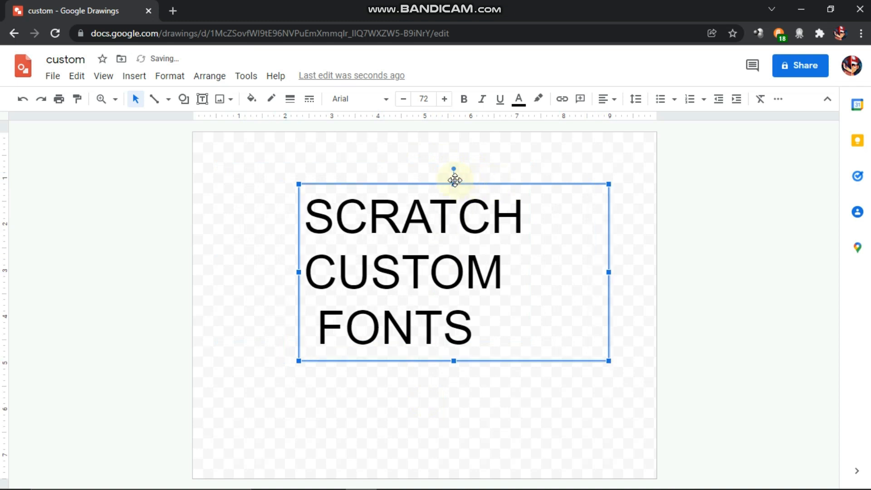
Apply the bold Caveat handwritten font to the SCRATCH CUSTOM FONTS text
{"action": "left_click", "coordinate": [359, 99]}
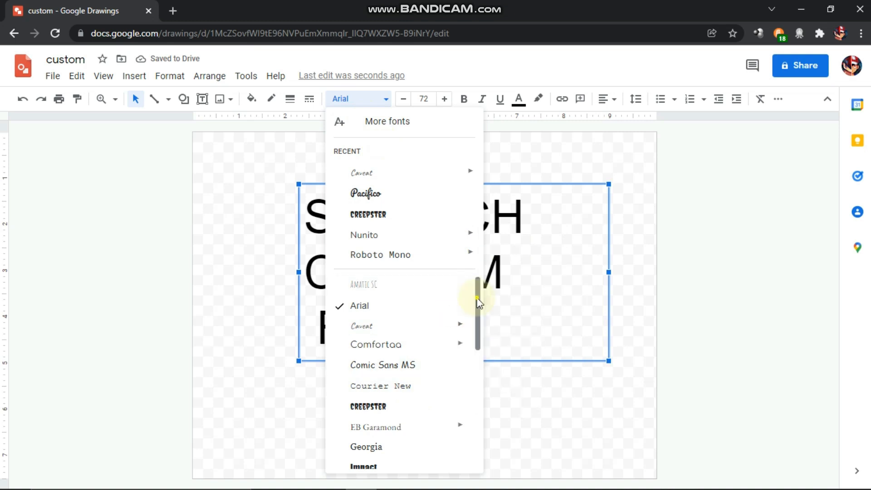
{"action": "scroll", "scroll_direction": "down", "scroll_amount": 3}
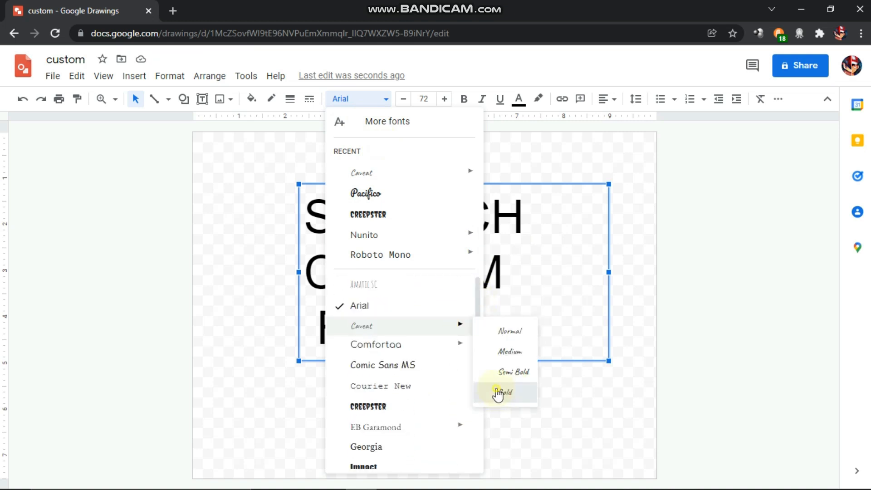
{"action": "left_click", "coordinate": [504, 392]}
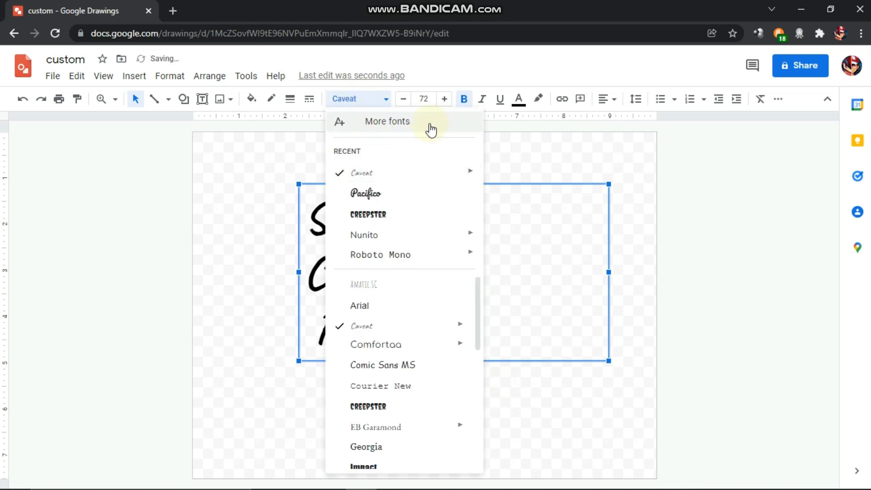
Browse the More fonts catalogue and cancel without adding any font
{"action": "left_click", "coordinate": [387, 121]}
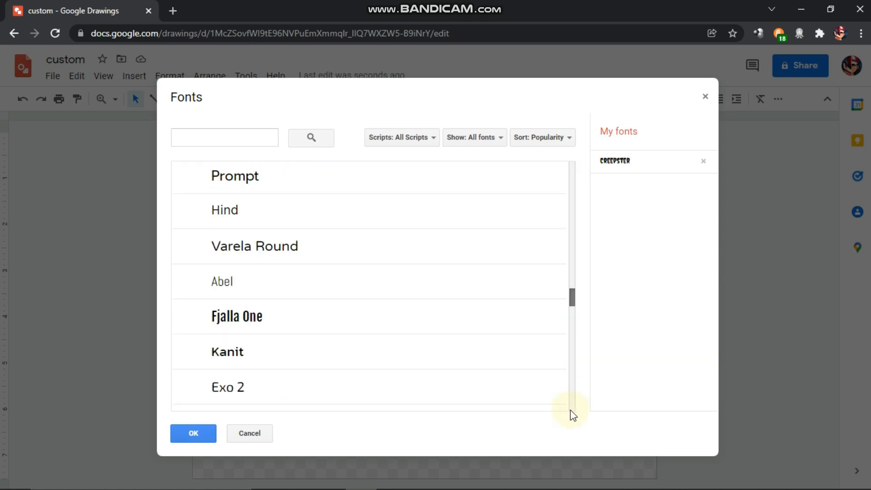
{"action": "scroll", "scroll_direction": "down", "scroll_amount": 3}
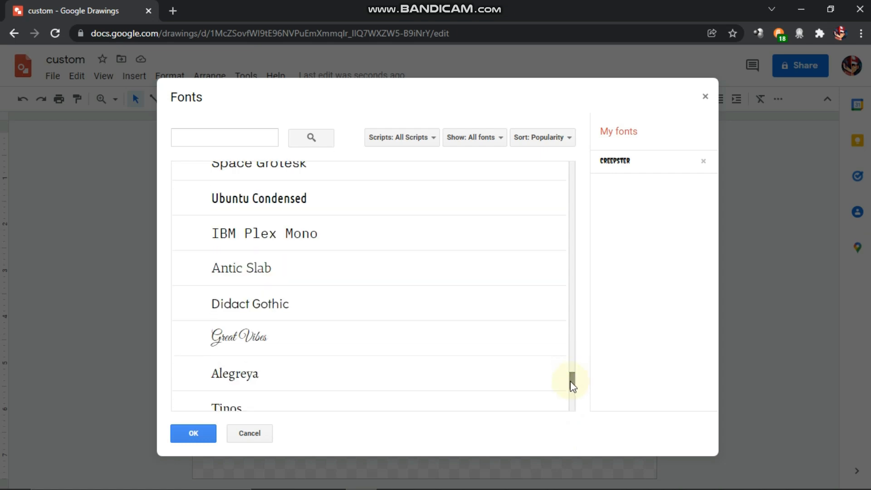
{"action": "scroll", "scroll_direction": "down", "scroll_amount": 3}
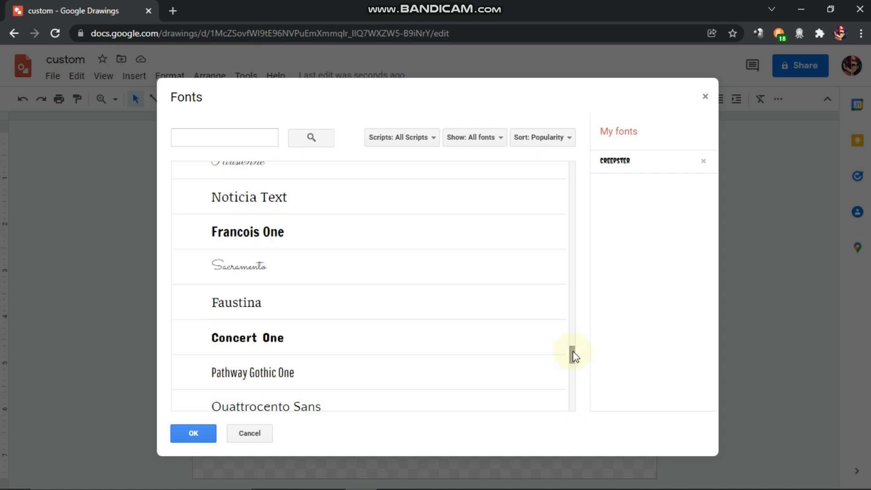
{"action": "left_click", "coordinate": [192, 434]}
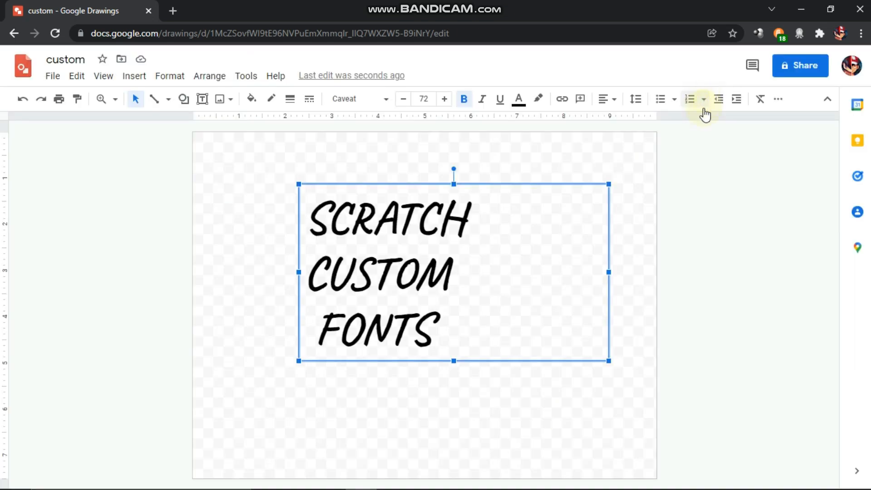
{"action": "mouse_move", "coordinate": [53, 75]}
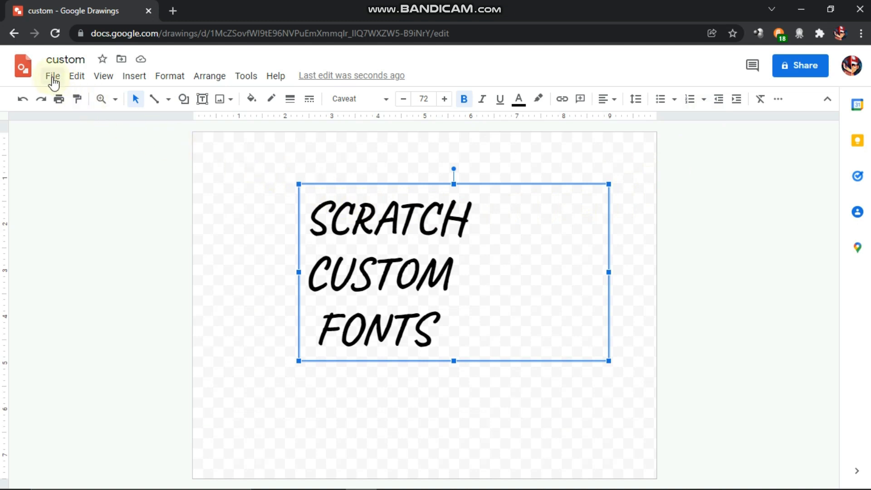
Download the drawing as a Scalable Vector Graphics (.svg) file
{"action": "left_click", "coordinate": [53, 75]}
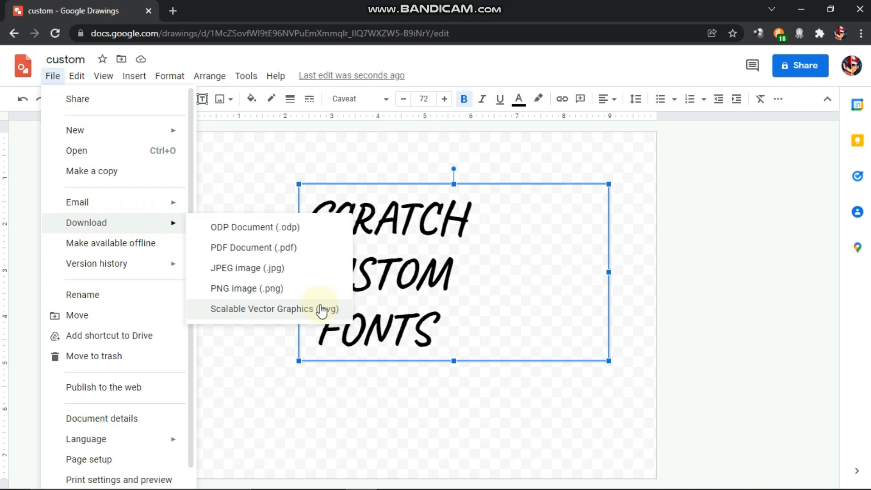
{"action": "left_click", "coordinate": [274, 309]}
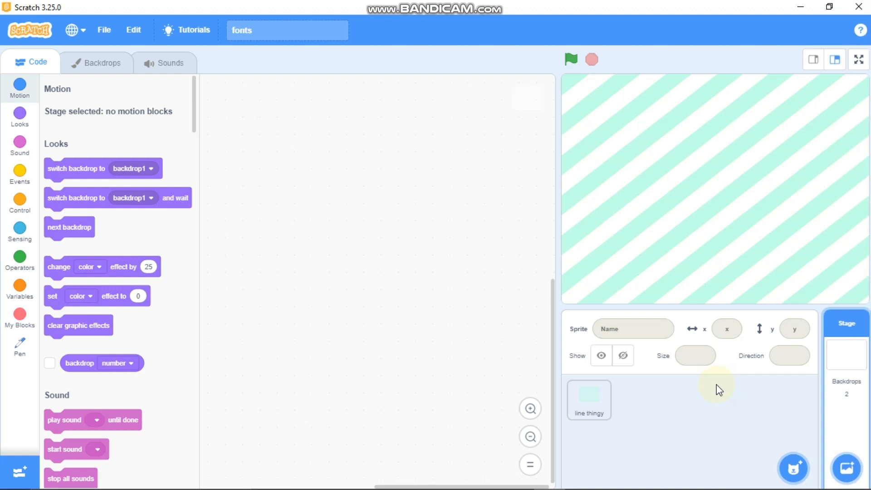
{"action": "mouse_move", "coordinate": [769, 427]}
{"action": "type", "text": "0"}
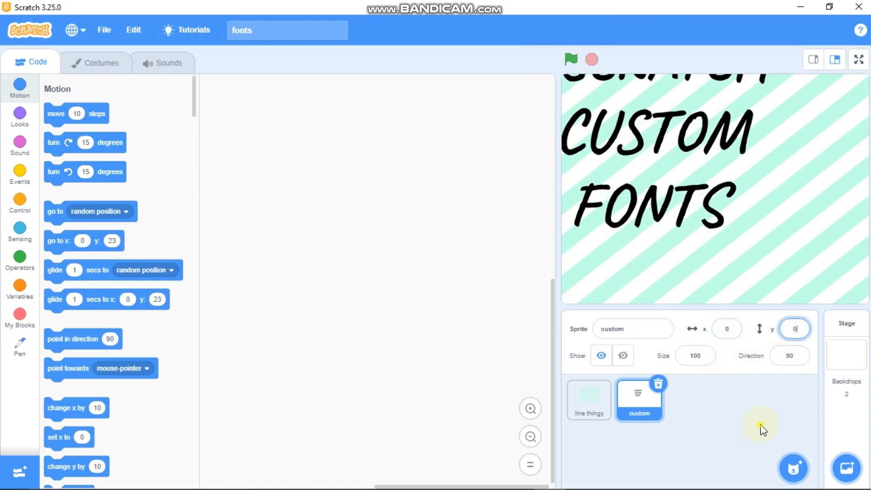
Select the imported 'custom' sprite's costume for editing
{"action": "left_click", "coordinate": [100, 63]}
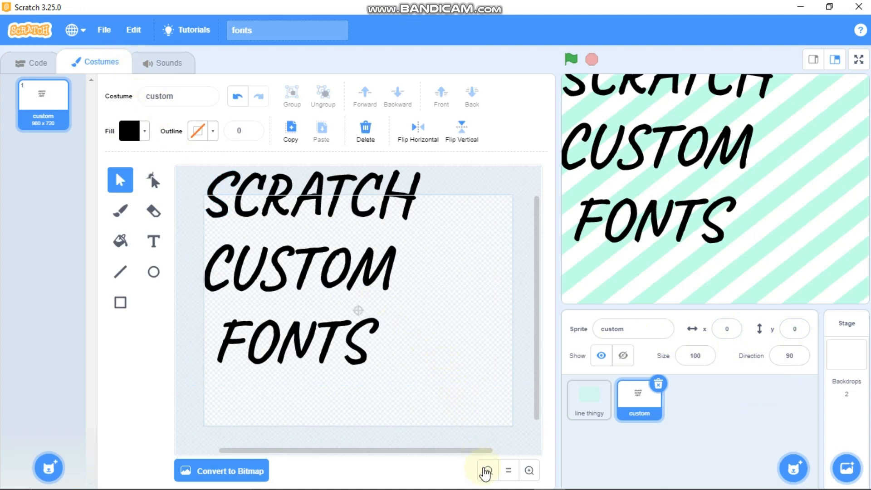
Zoom the costume editor out to view the whole lettering, then back in on it
{"action": "left_click", "coordinate": [507, 470]}
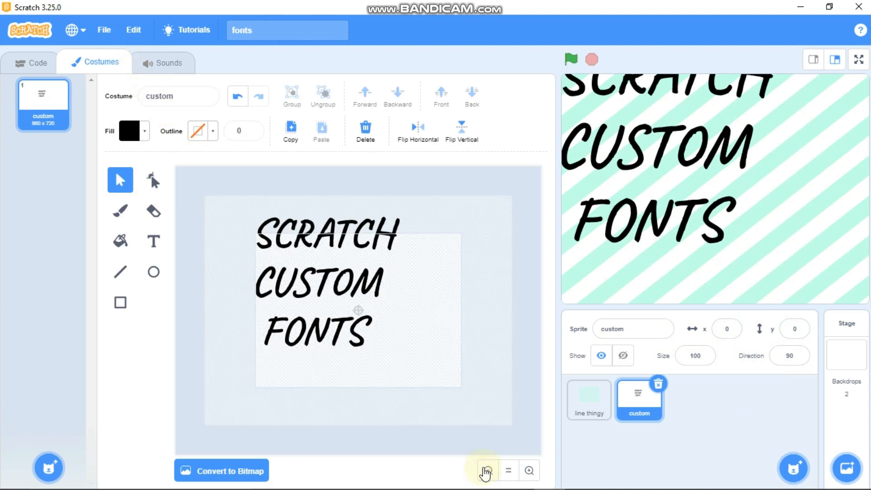
{"action": "mouse_move", "coordinate": [159, 199]}
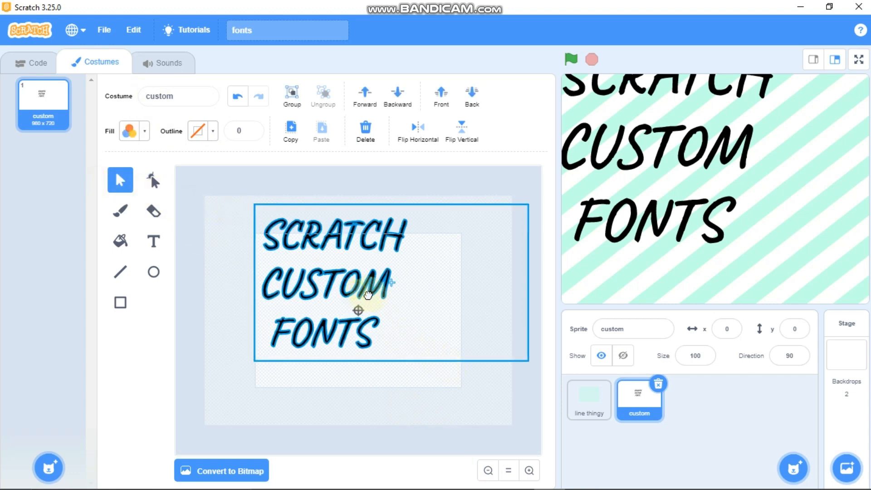
{"action": "left_click", "coordinate": [528, 470]}
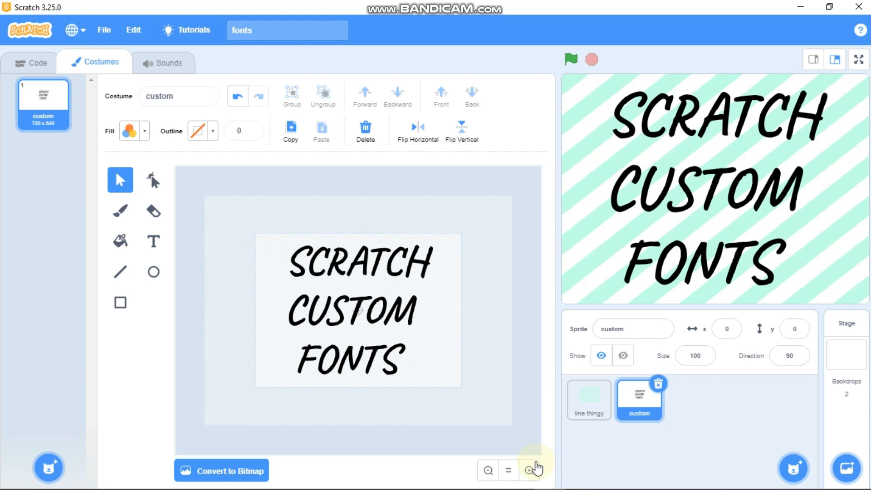
{"action": "left_click", "coordinate": [528, 470]}
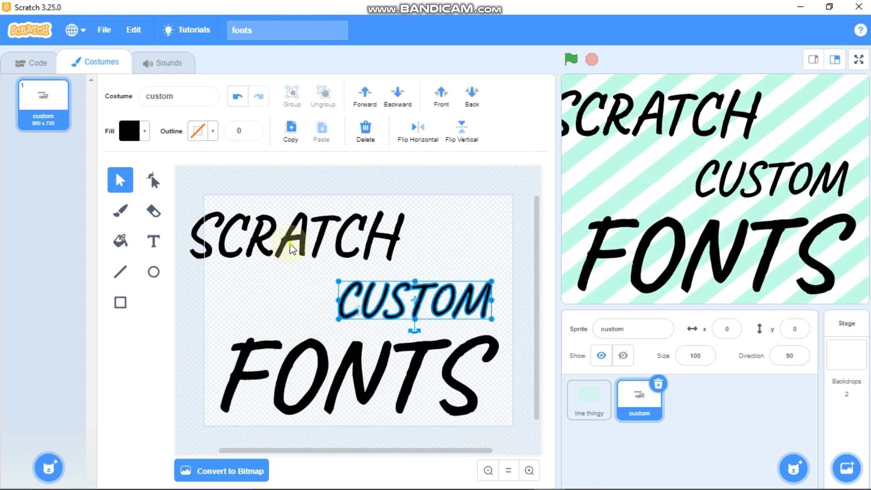
Shrink SCRATCH beside CUSTOM above FONTS, then select FONTS for recolouring
{"action": "left_click", "coordinate": [269, 240]}
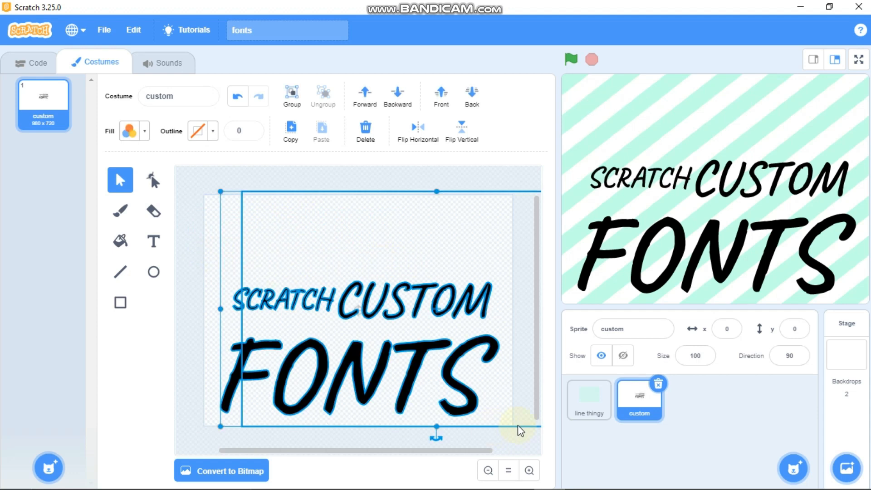
{"action": "left_click", "coordinate": [225, 361]}
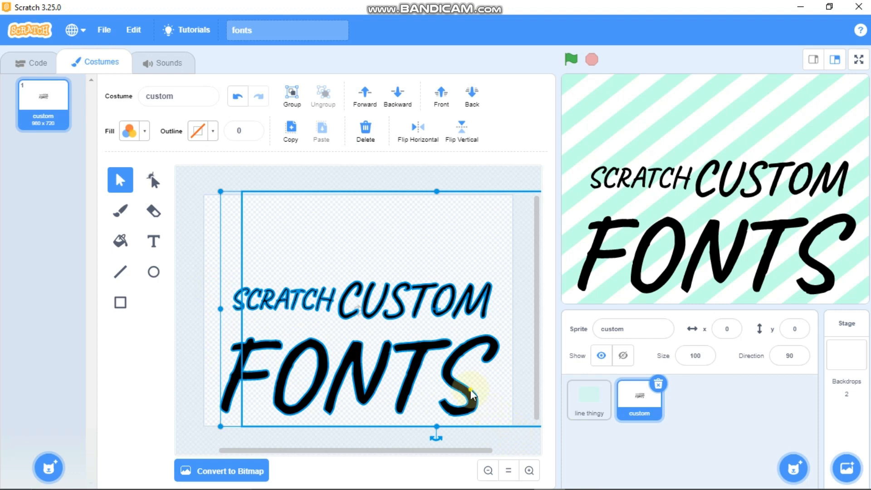
{"action": "left_click", "coordinate": [294, 364]}
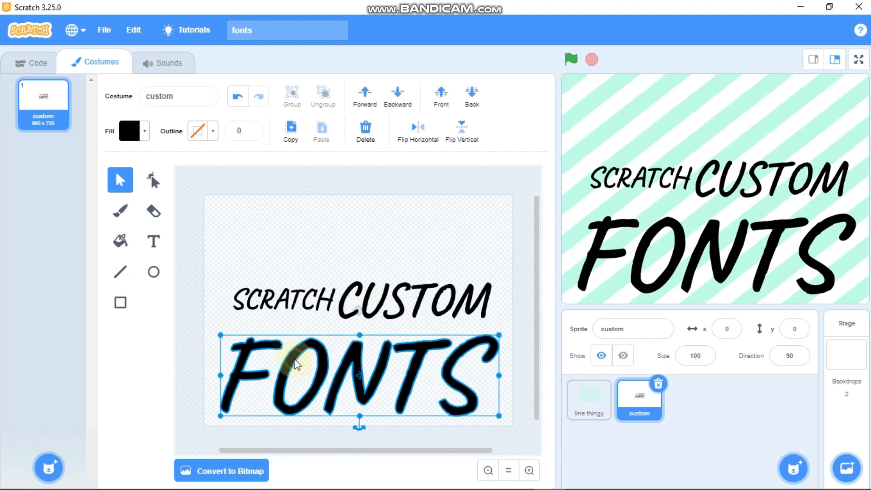
{"action": "left_click", "coordinate": [131, 130]}
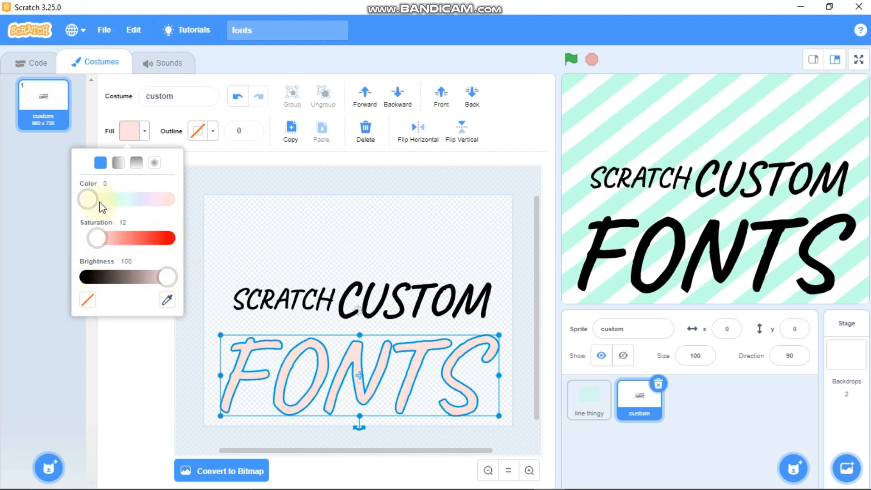
Give FONTS a purple-to-pink vertical gradient and CUSTOM a width-3 black outline
{"action": "left_click", "coordinate": [118, 163]}
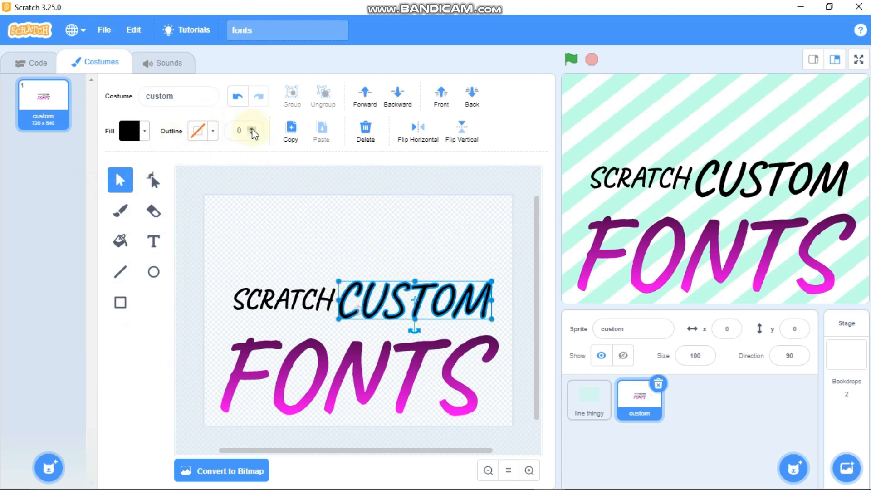
{"action": "left_click", "coordinate": [198, 130]}
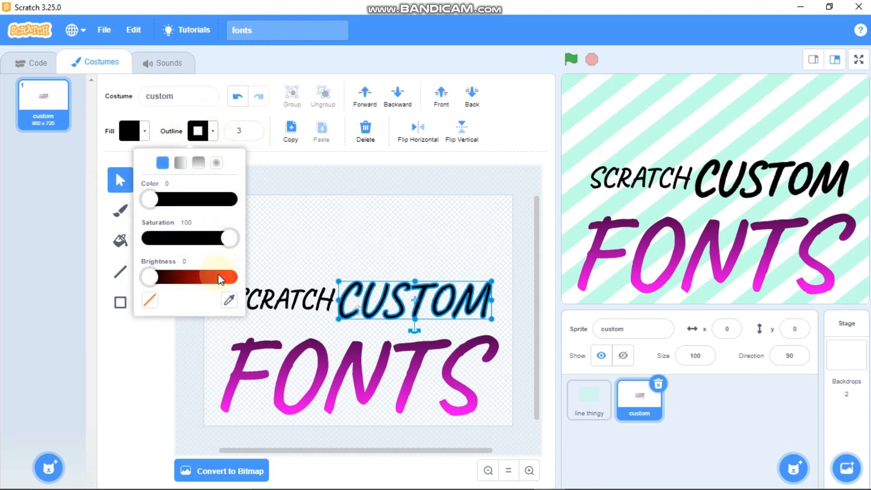